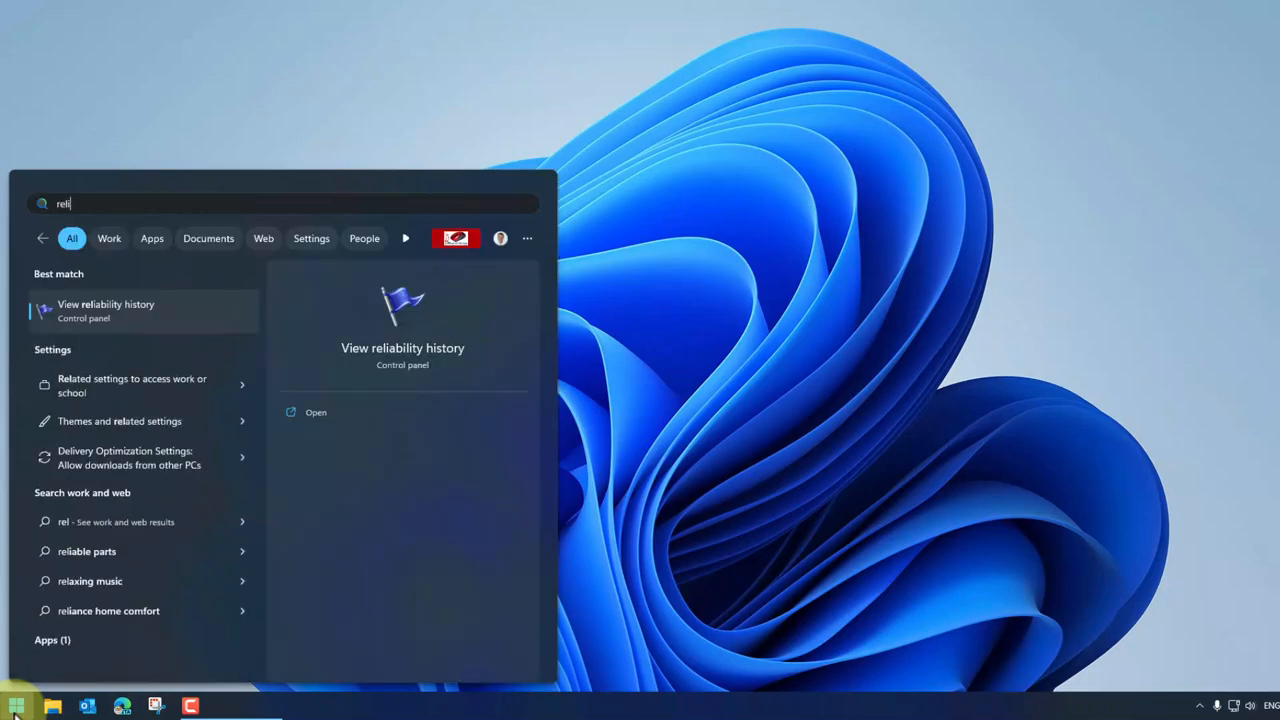
Step: Open reliability history, inspect the 6/14 and 6/16 crash details, view by weeks, then close
{"action": "left_click", "coordinate": [106, 310]}
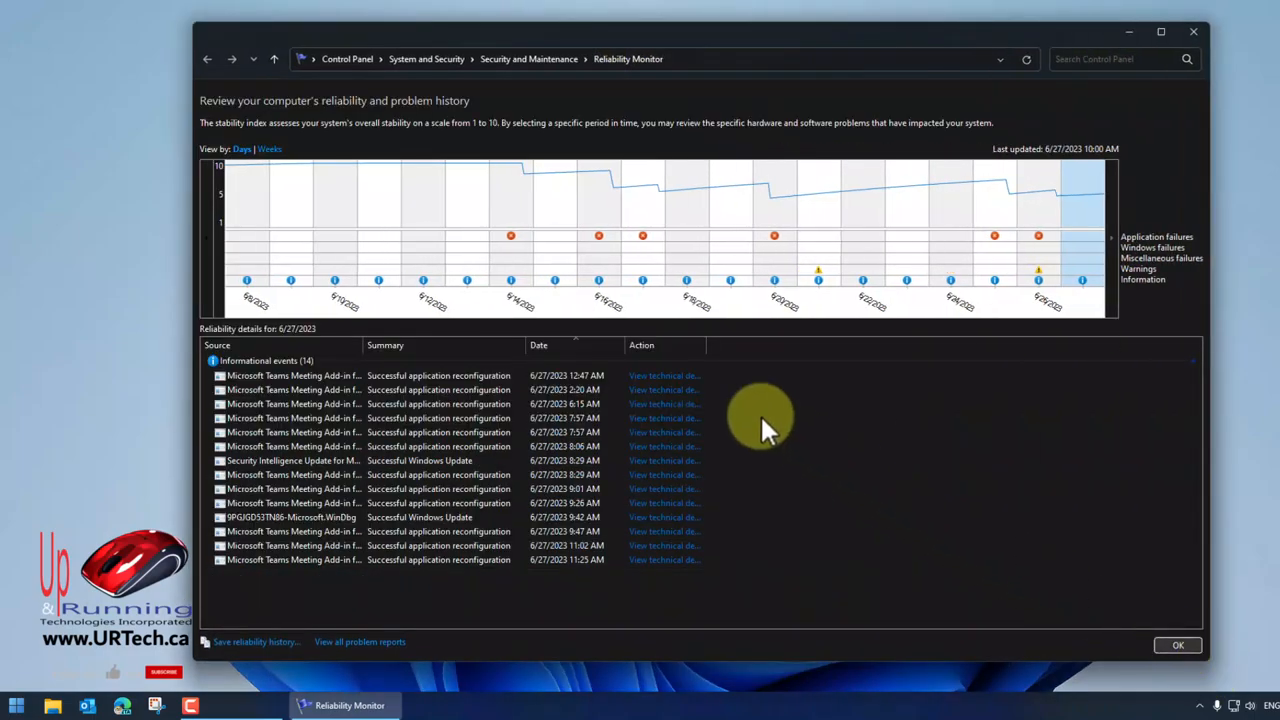
{"action": "left_click", "coordinate": [598, 235]}
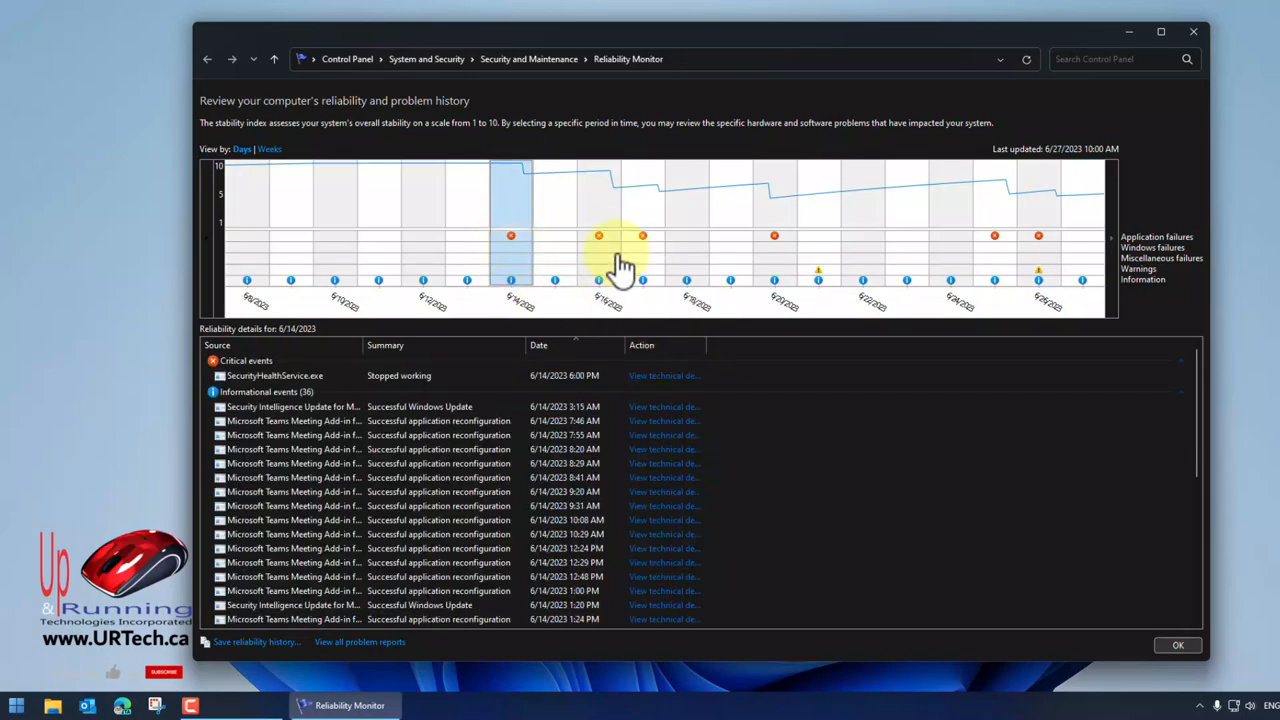
{"action": "left_click", "coordinate": [598, 235]}
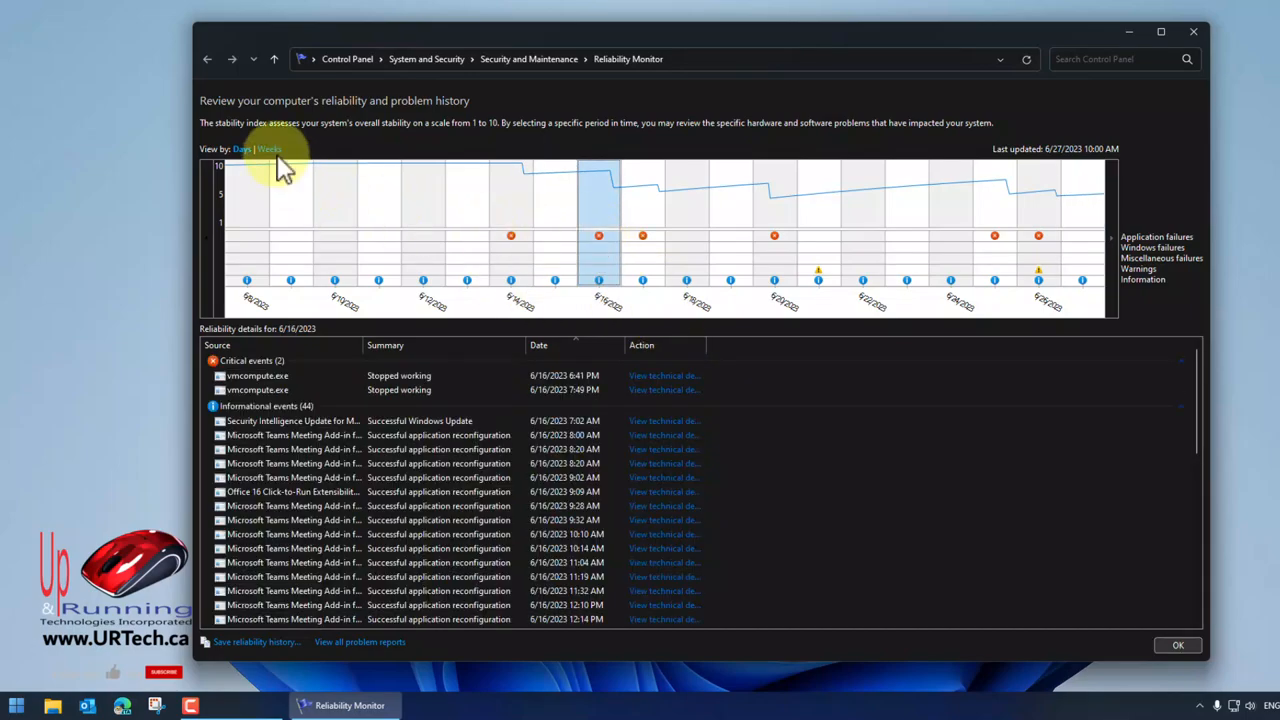
{"action": "left_click", "coordinate": [270, 149]}
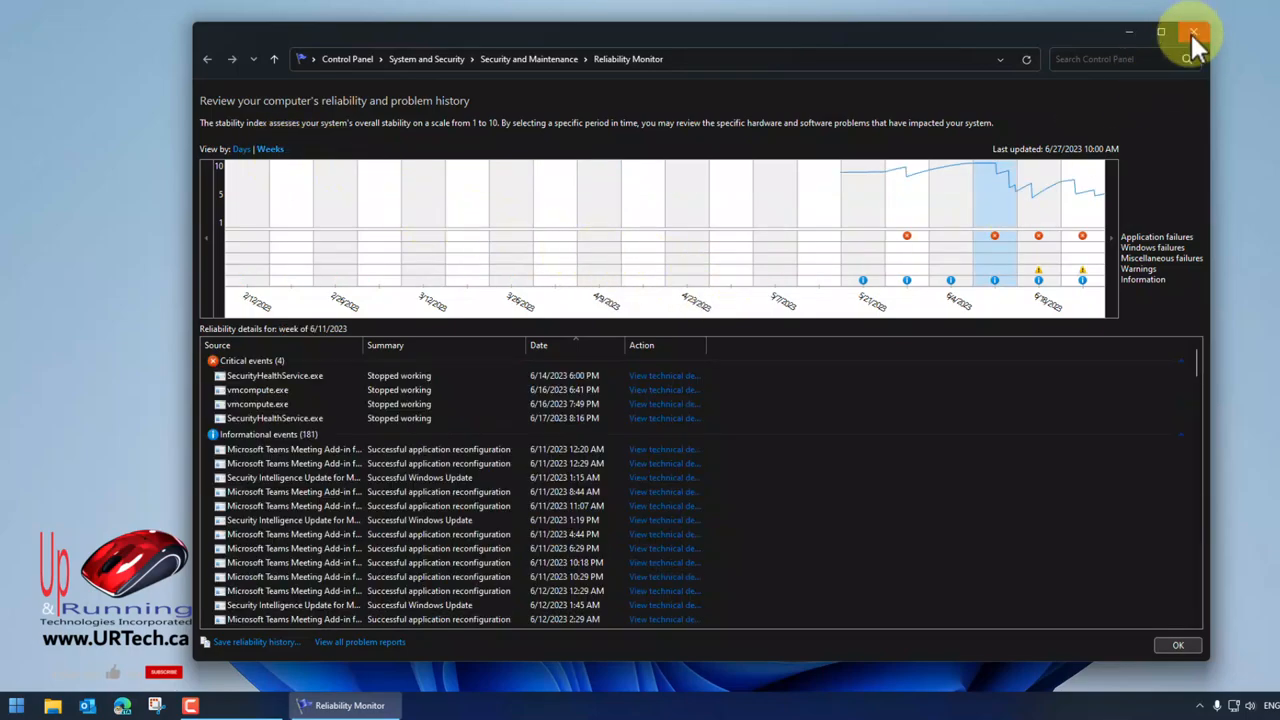
{"action": "left_click", "coordinate": [1195, 33]}
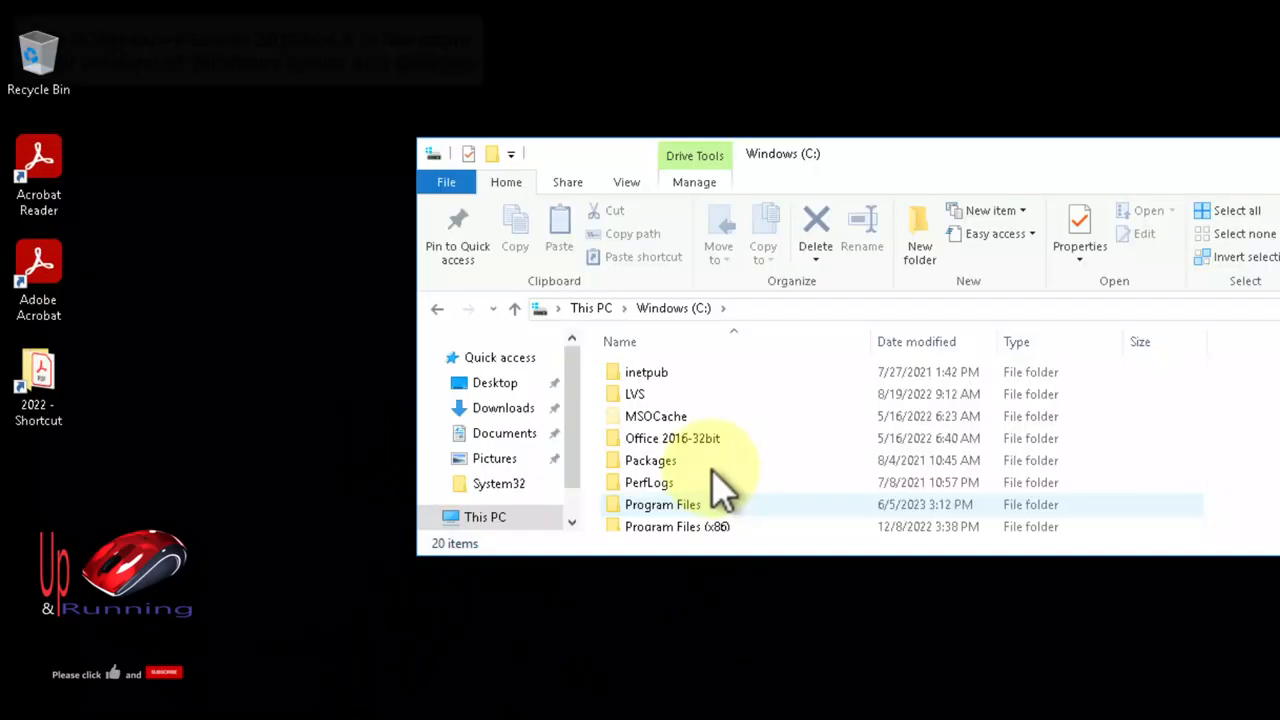
Step: Open C:\Windows\Minidump to list the four crash dump files
{"action": "left_click", "coordinate": [651, 430]}
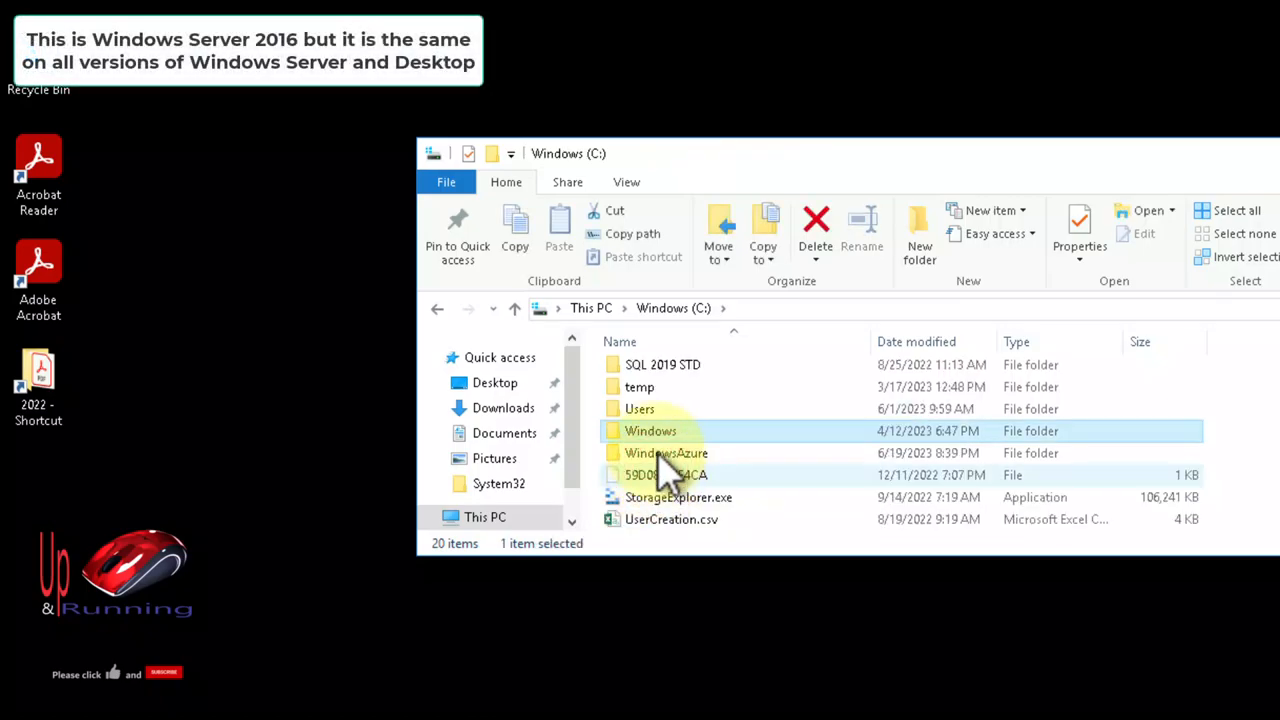
{"action": "double_click", "coordinate": [651, 431]}
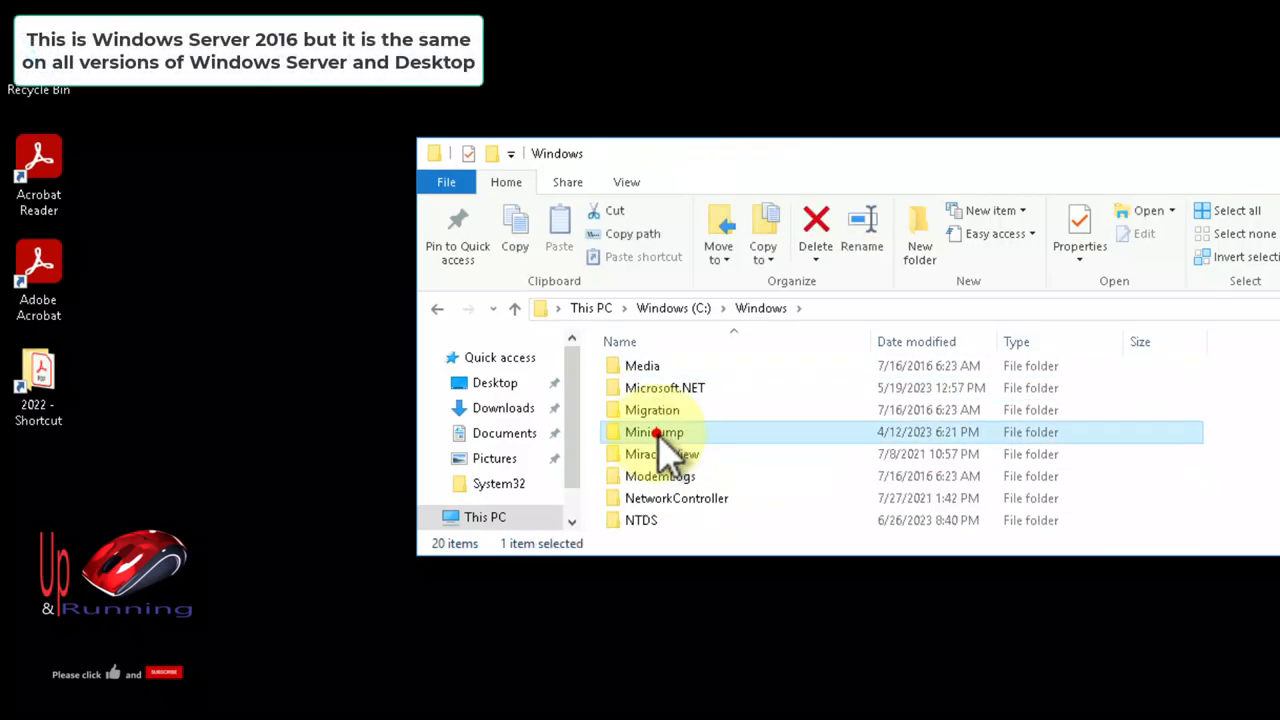
{"action": "double_click", "coordinate": [654, 432]}
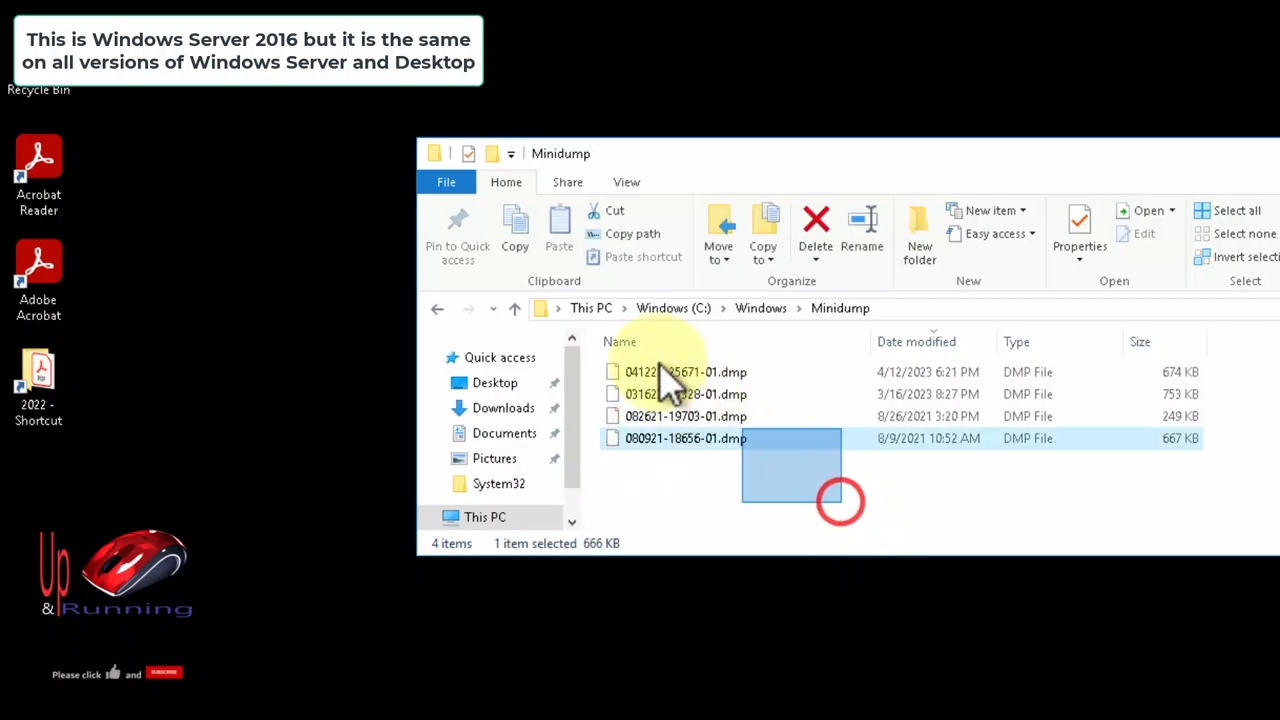
{"action": "left_click", "coordinate": [980, 500]}
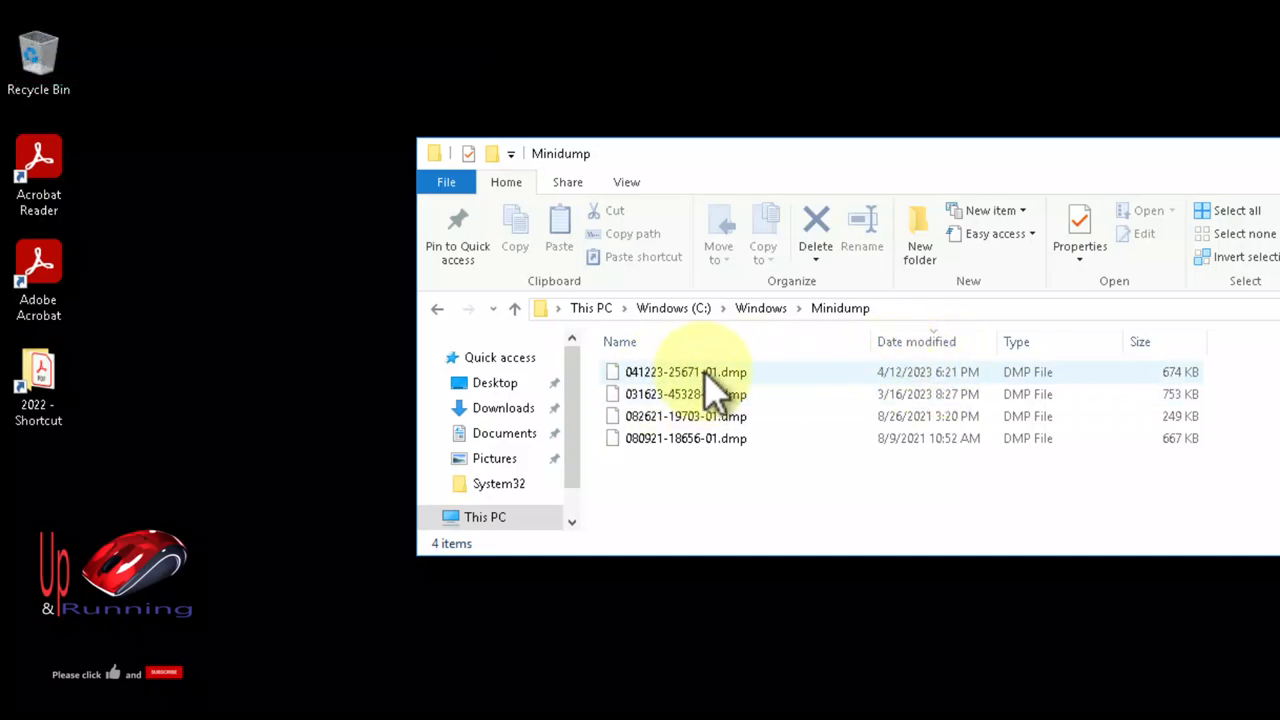
{"action": "mouse_move", "coordinate": [686, 372]}
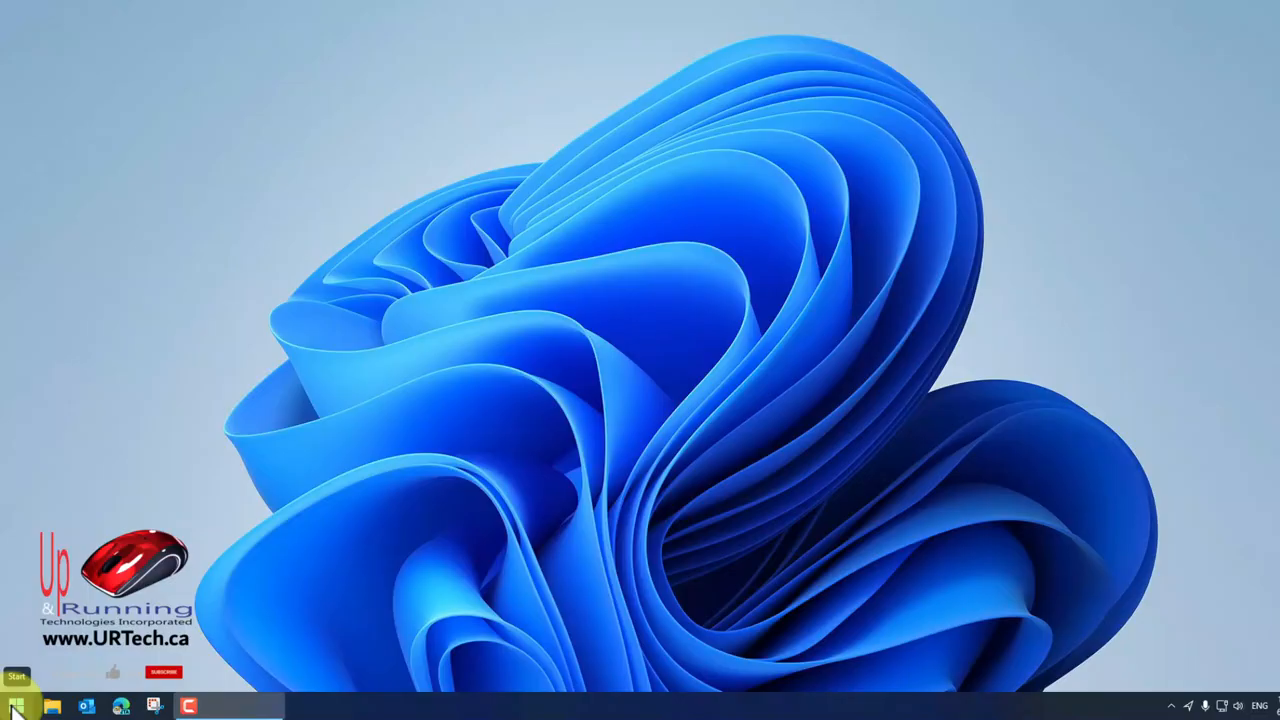
Step: Launch Microsoft Store from Start and search it for 'windbg'
{"action": "left_click", "coordinate": [16, 707]}
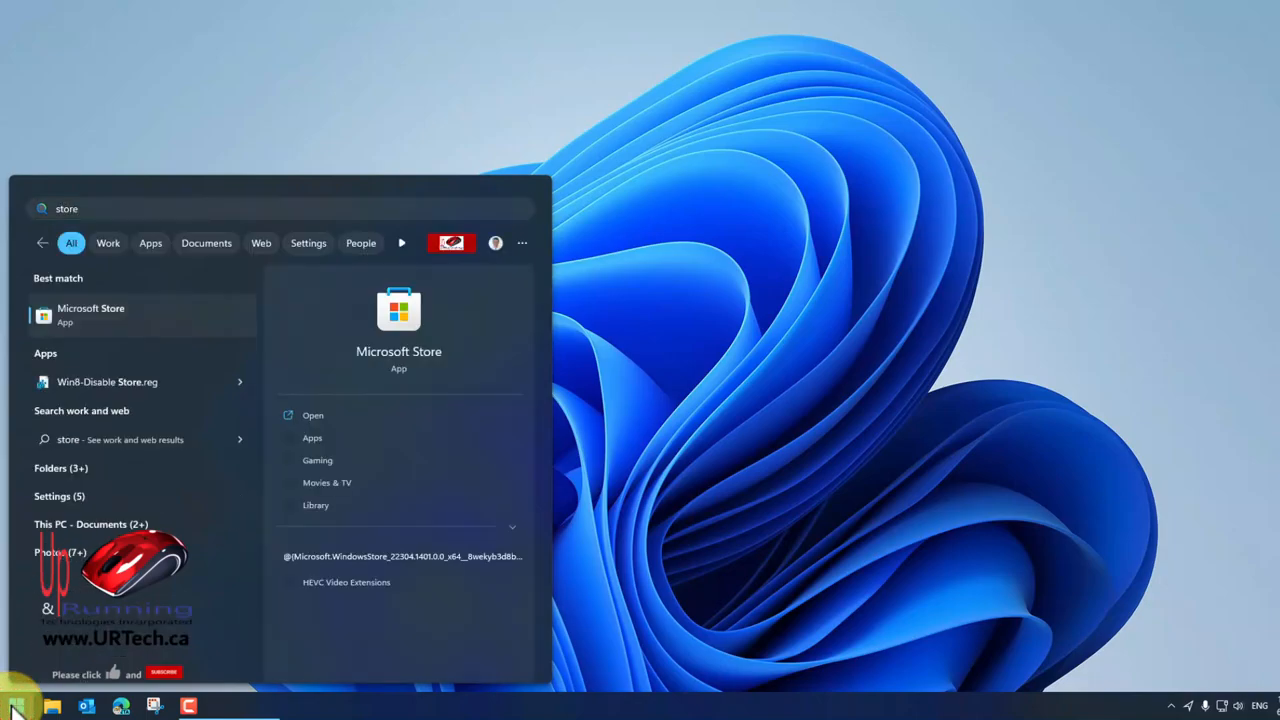
{"action": "left_click", "coordinate": [91, 314]}
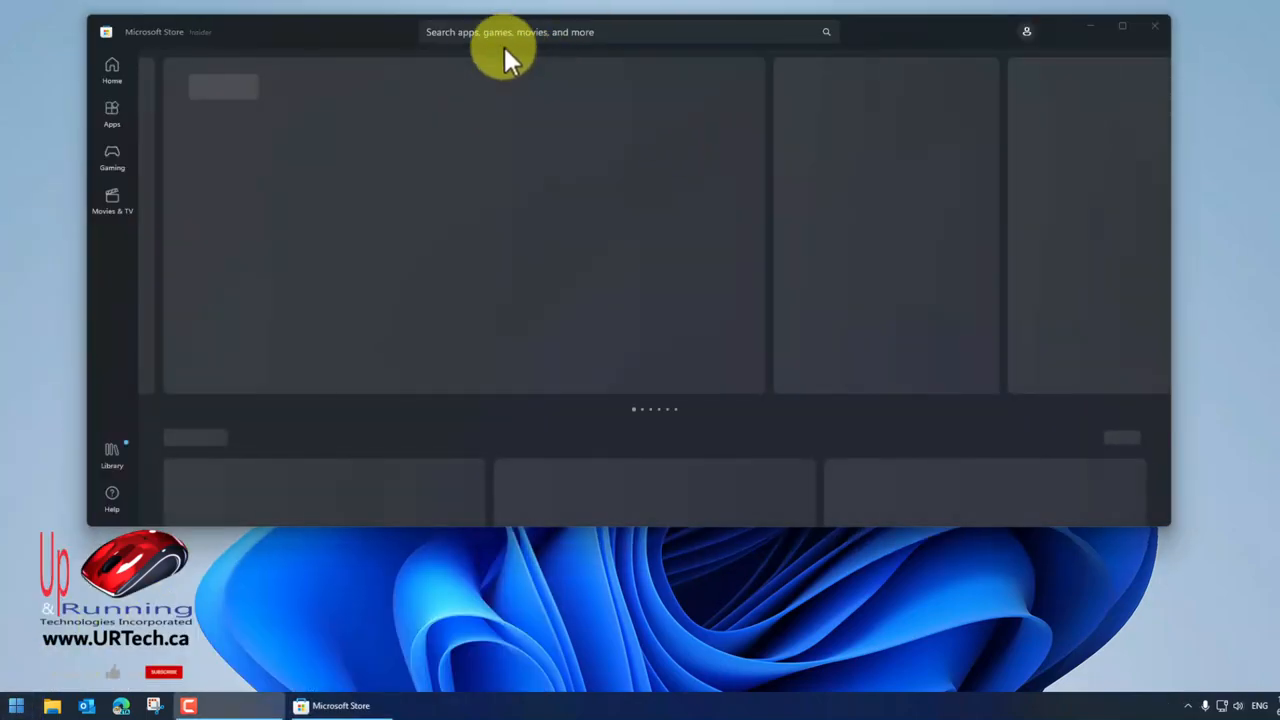
{"action": "type", "text": "windbg"}
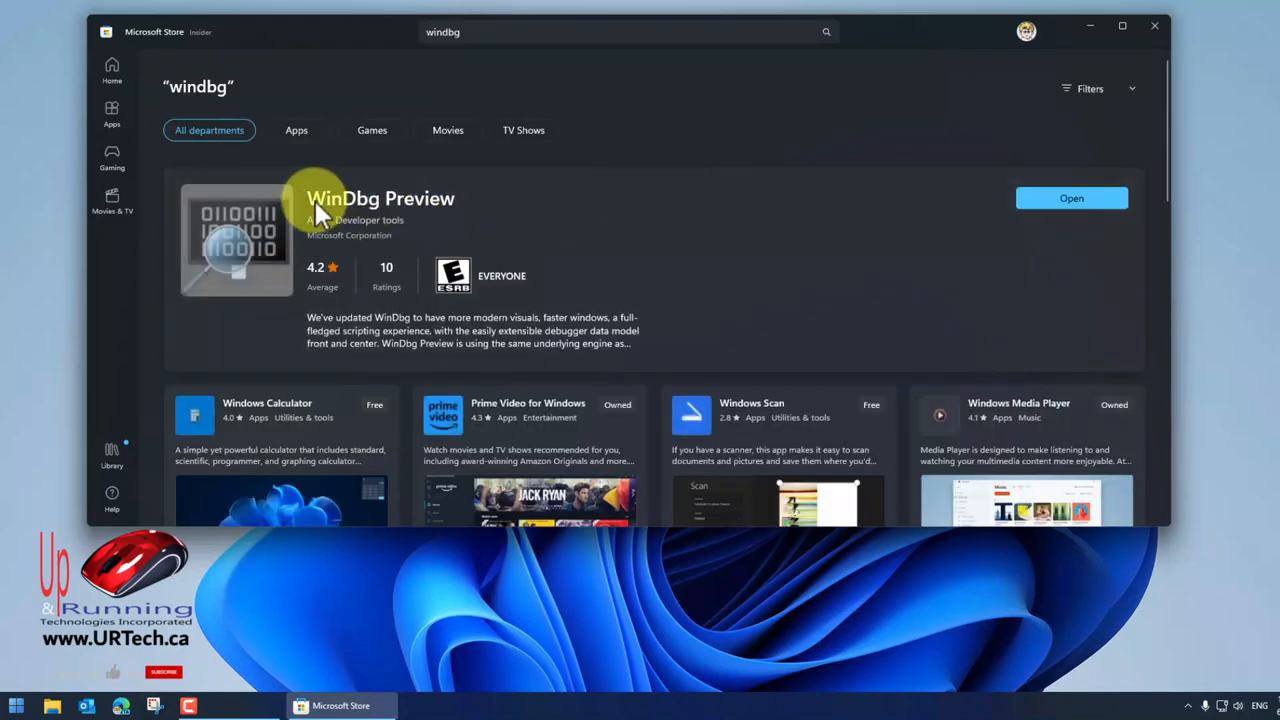
{"action": "mouse_move", "coordinate": [510, 205]}
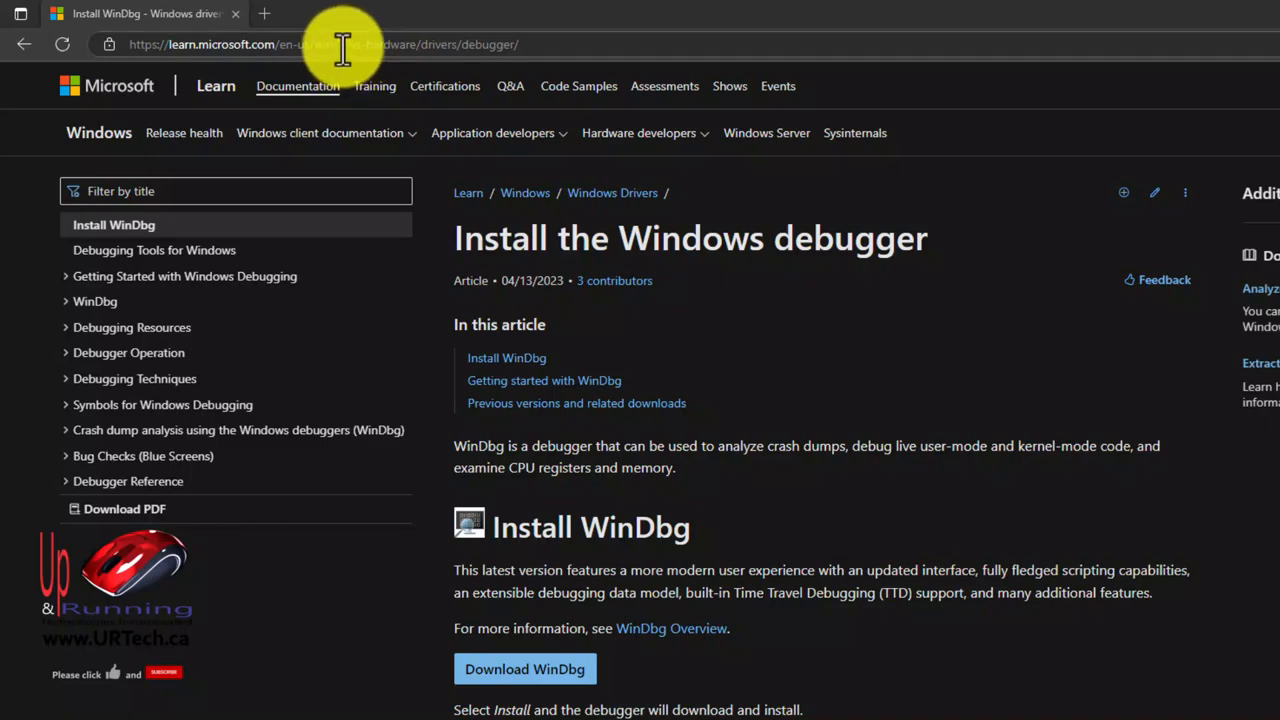
Step: Download WinDbg from the 'Install the Windows debugger' article on Microsoft Learn
{"action": "left_click", "coordinate": [320, 44]}
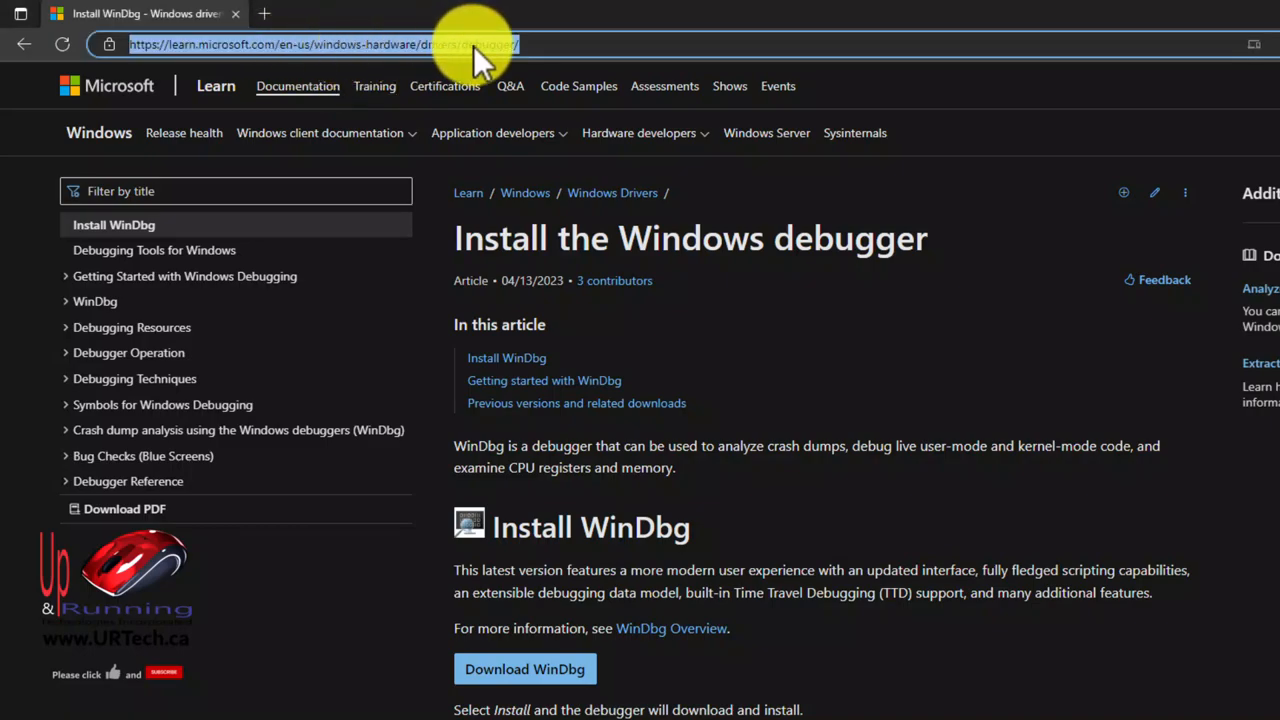
{"action": "mouse_move", "coordinate": [400, 44]}
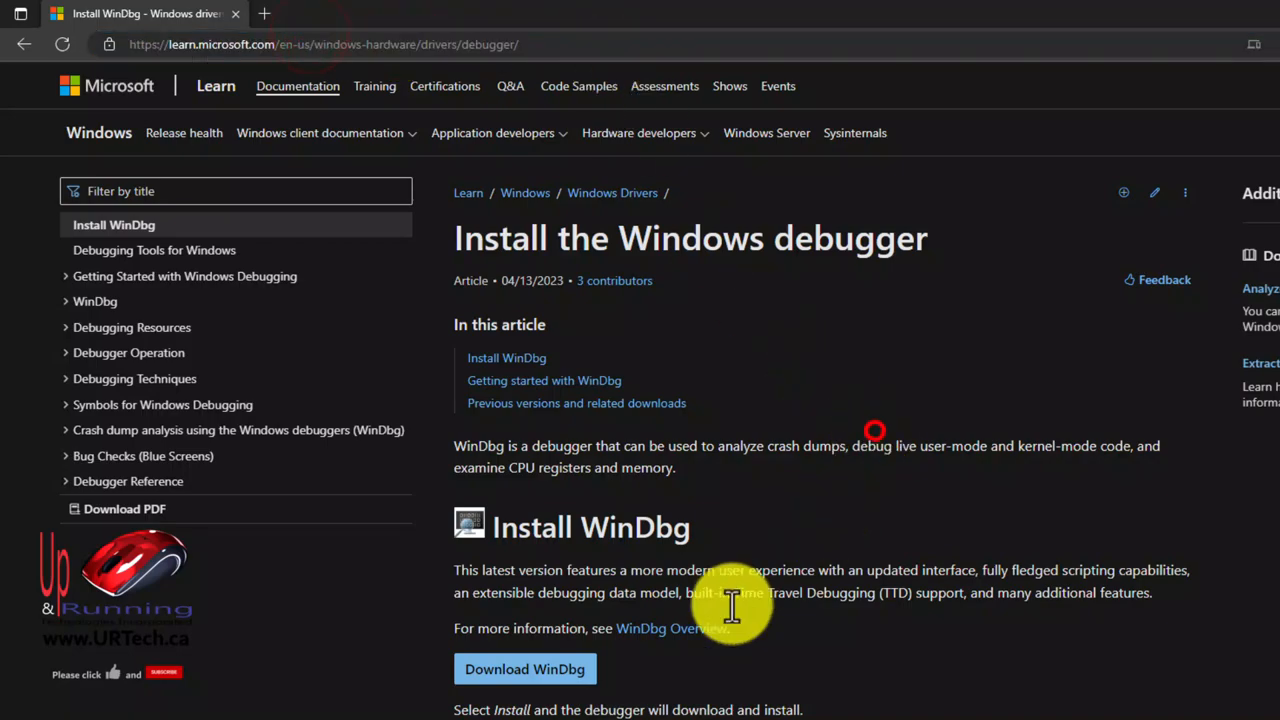
{"action": "mouse_move", "coordinate": [525, 669]}
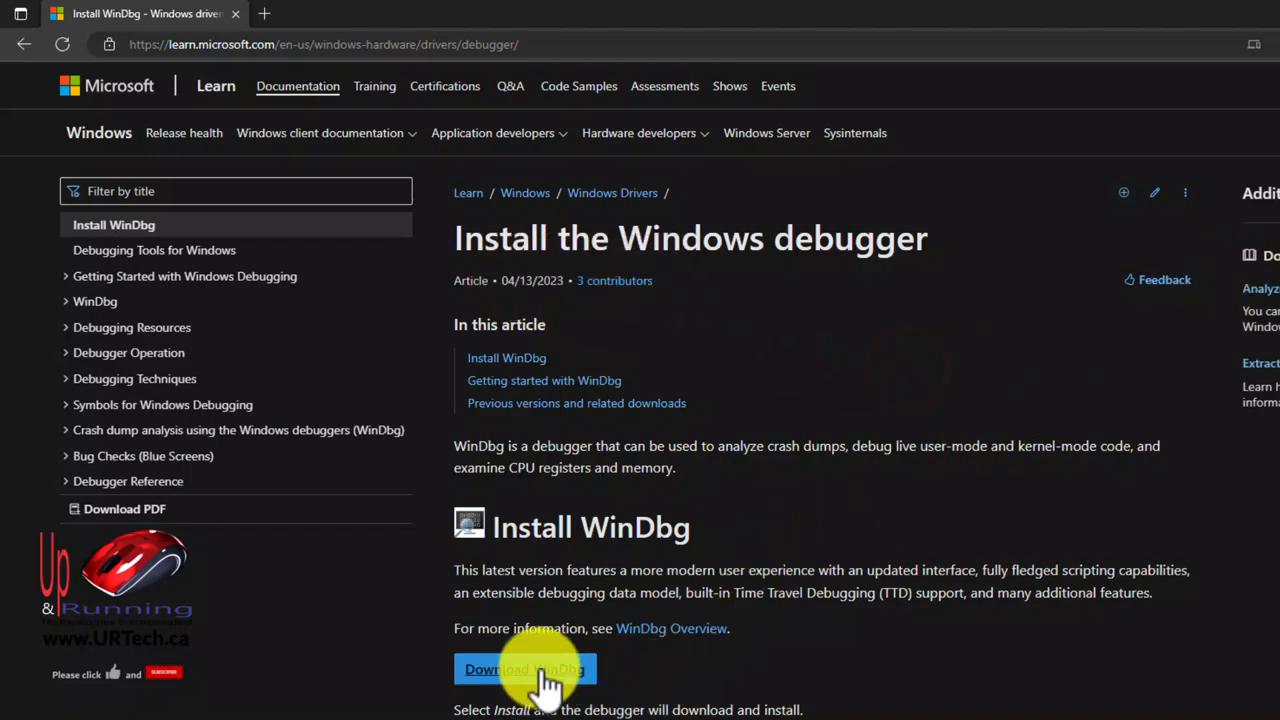
{"action": "scroll", "scroll_direction": "down", "scroll_amount": 3}
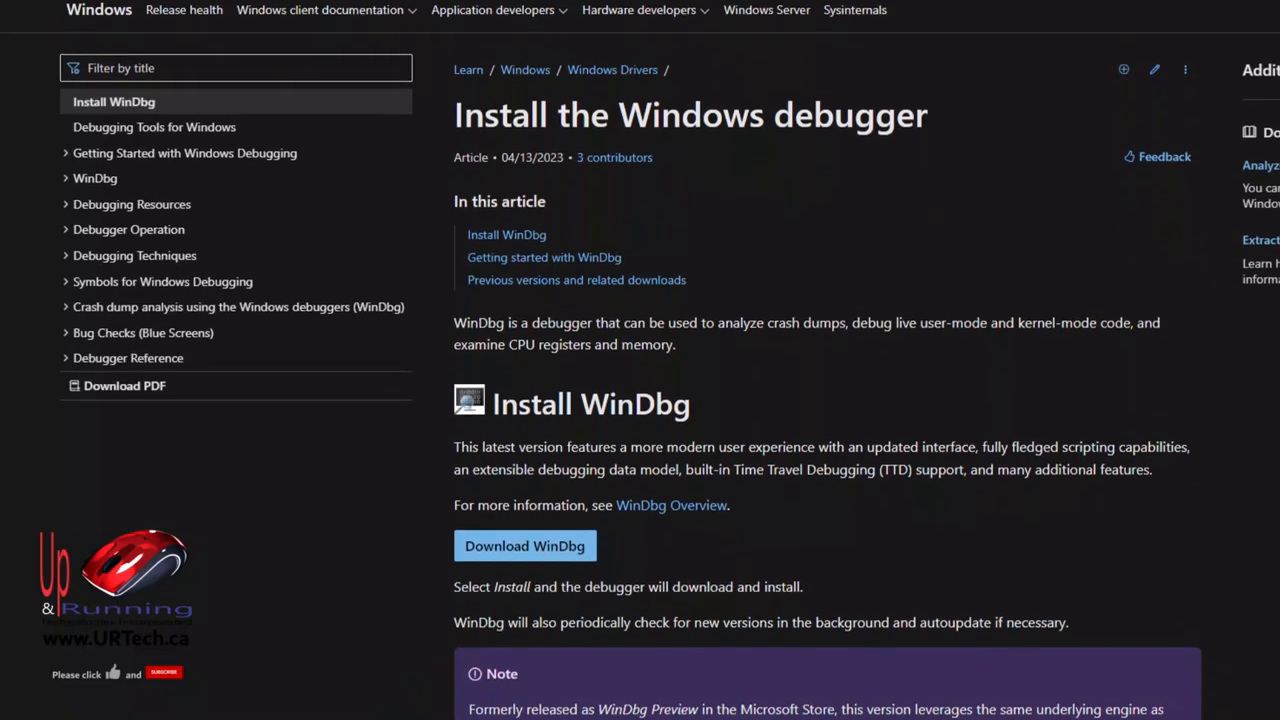
{"action": "left_click", "coordinate": [20, 701]}
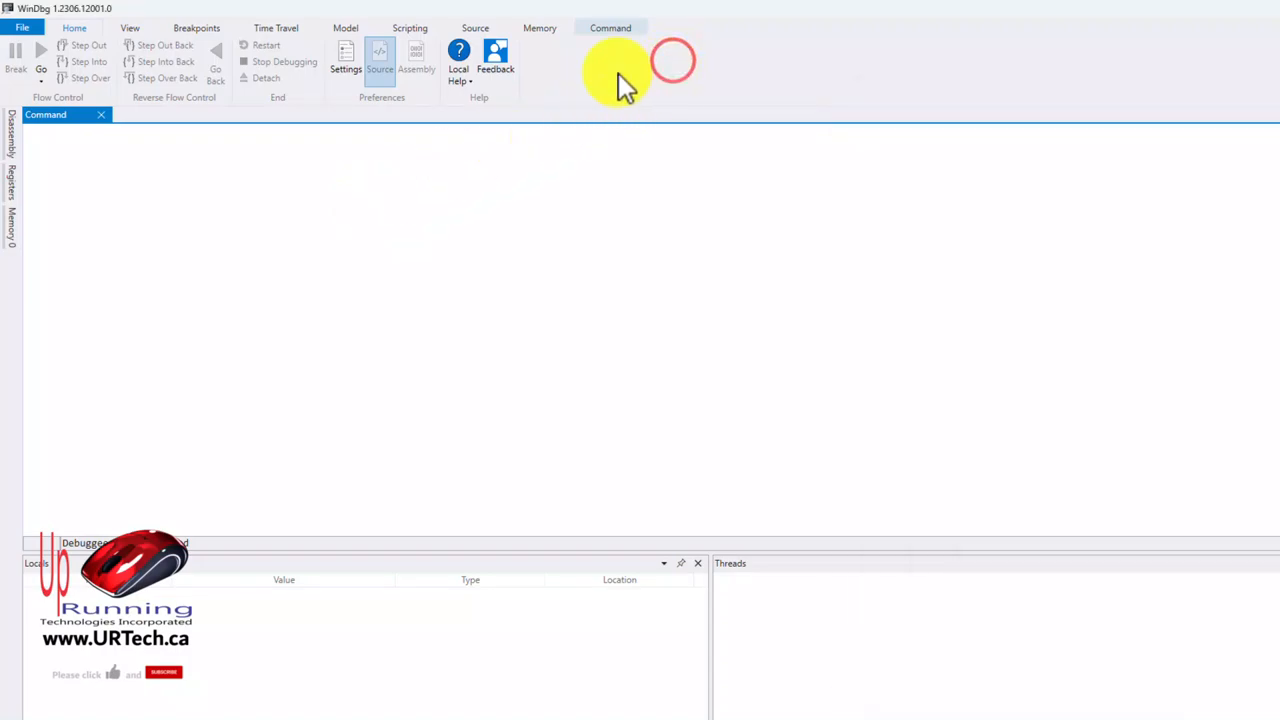
{"action": "left_click", "coordinate": [22, 27]}
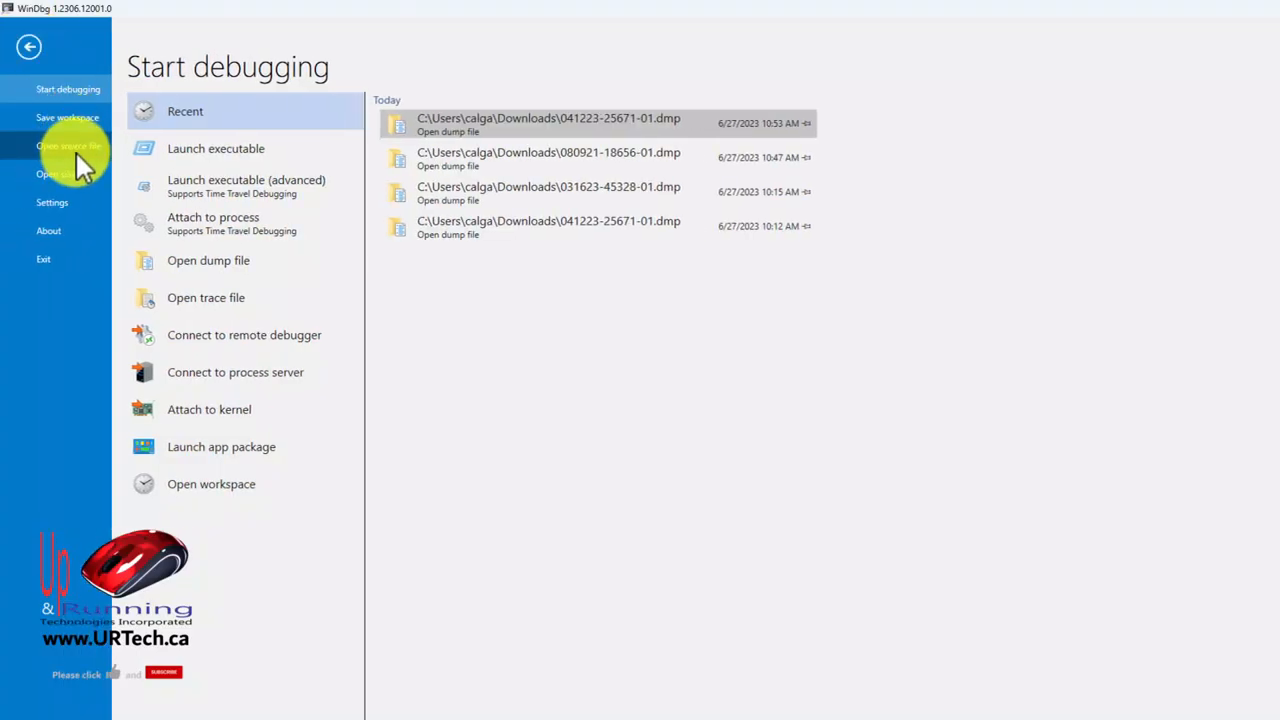
{"action": "mouse_move", "coordinate": [35, 25]}
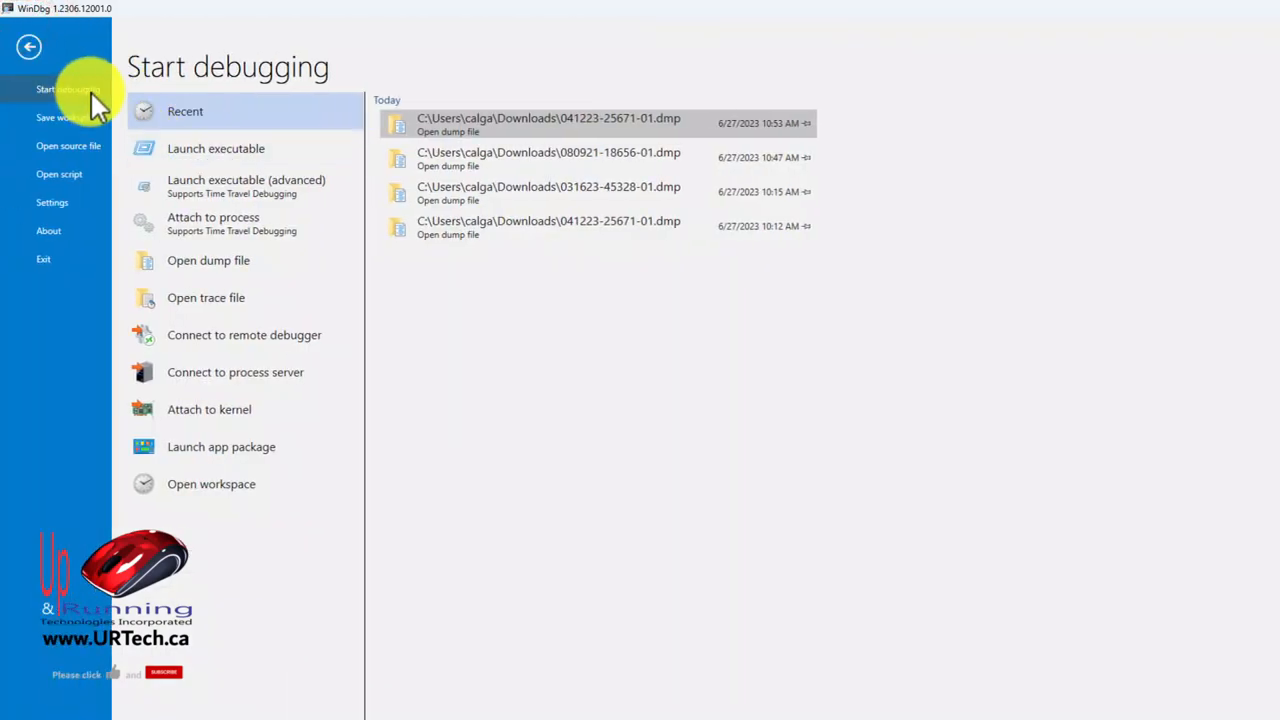
{"action": "left_click", "coordinate": [208, 260]}
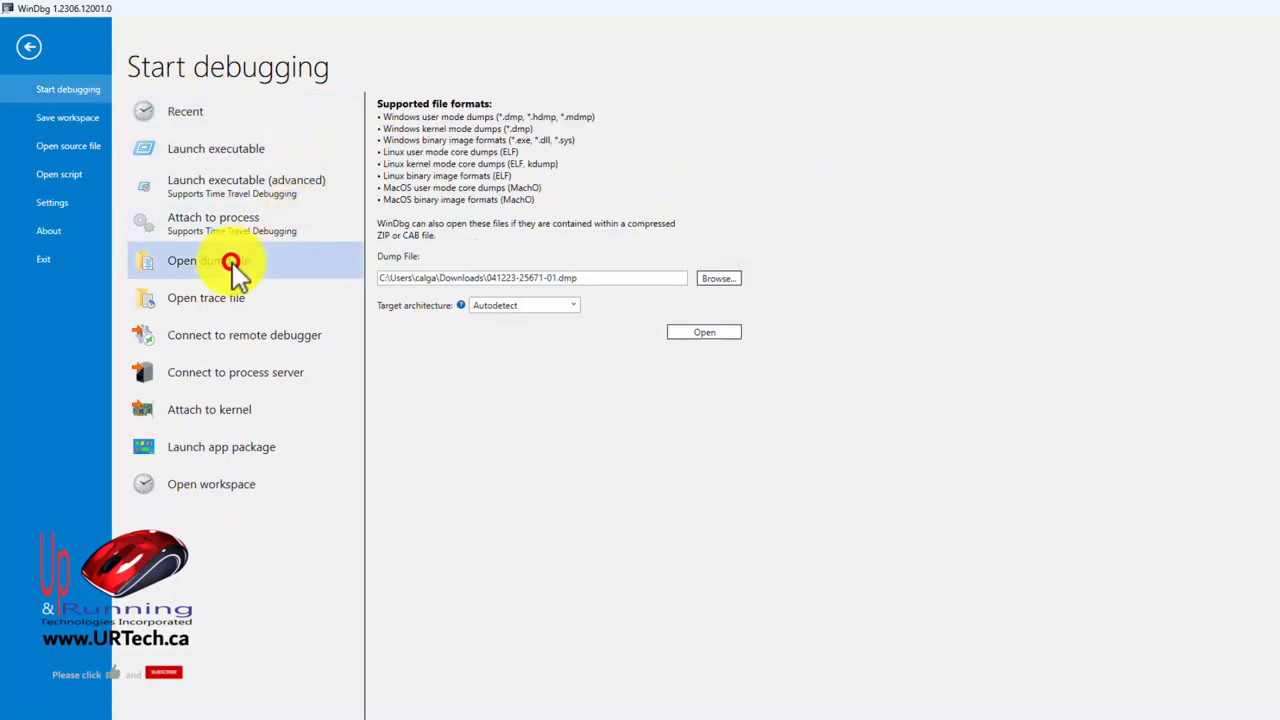
{"action": "left_click", "coordinate": [718, 278]}
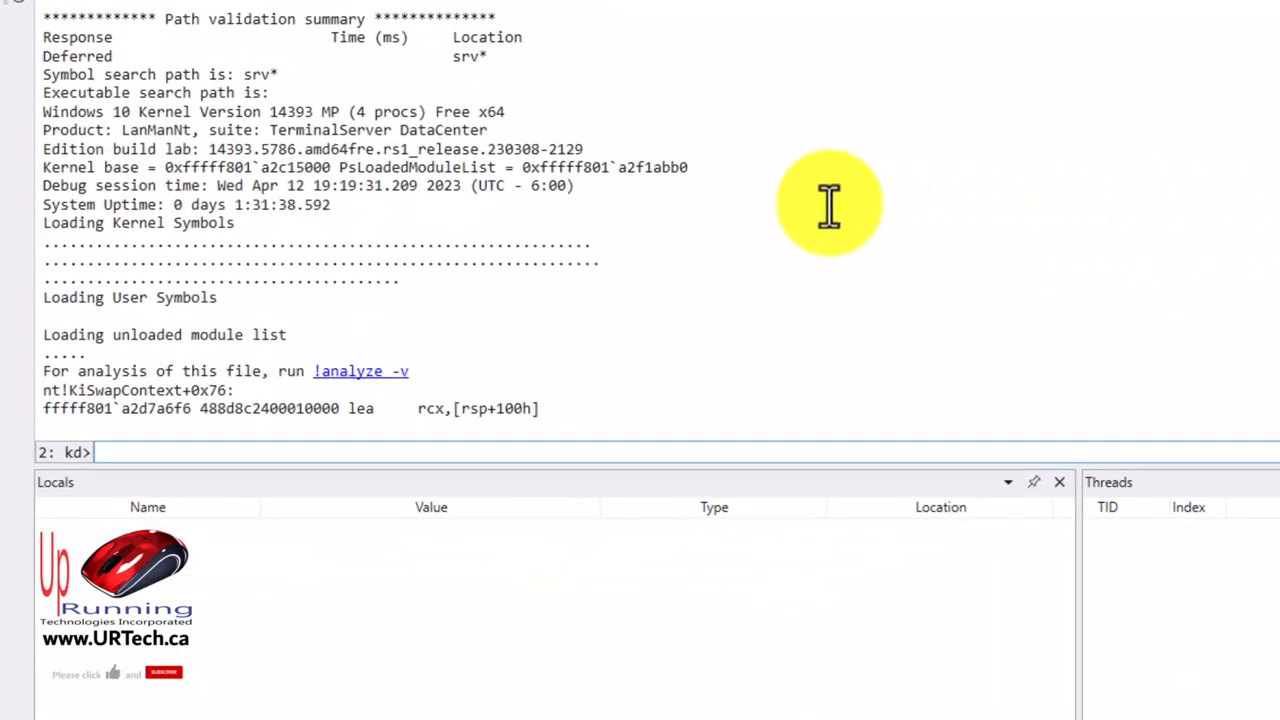
{"action": "mouse_move", "coordinate": [458, 325]}
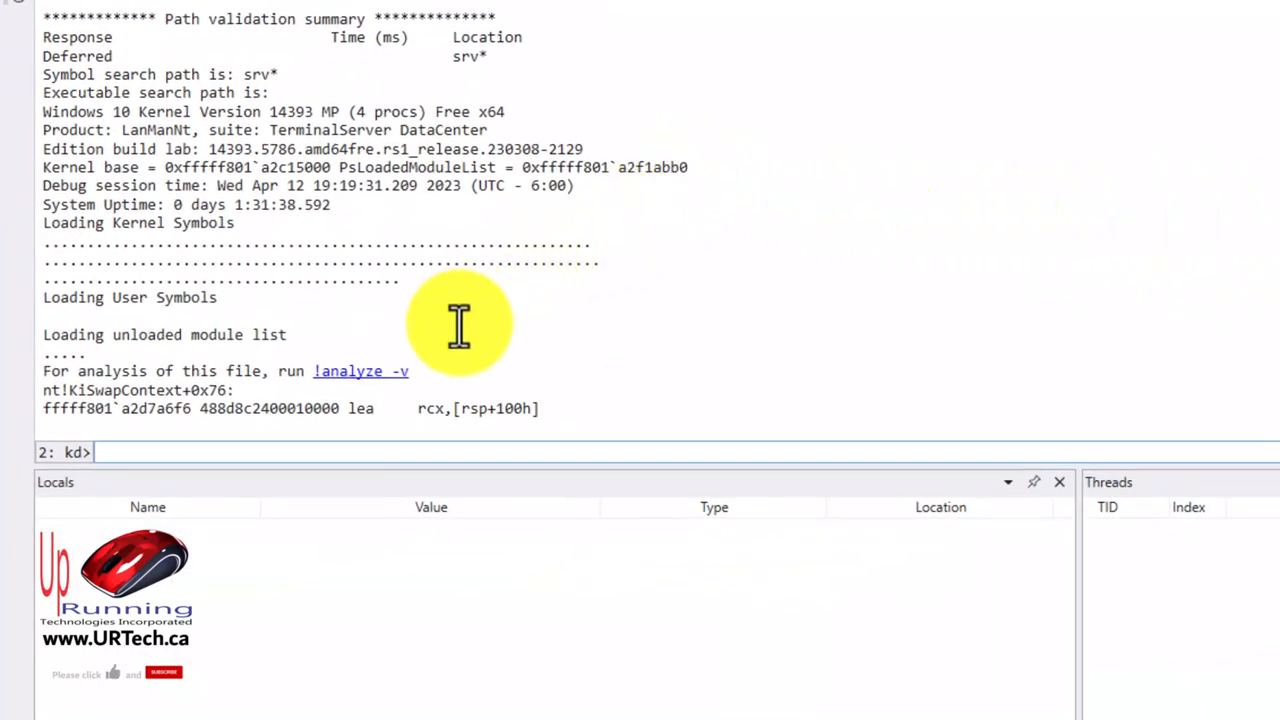
{"action": "mouse_move", "coordinate": [360, 371]}
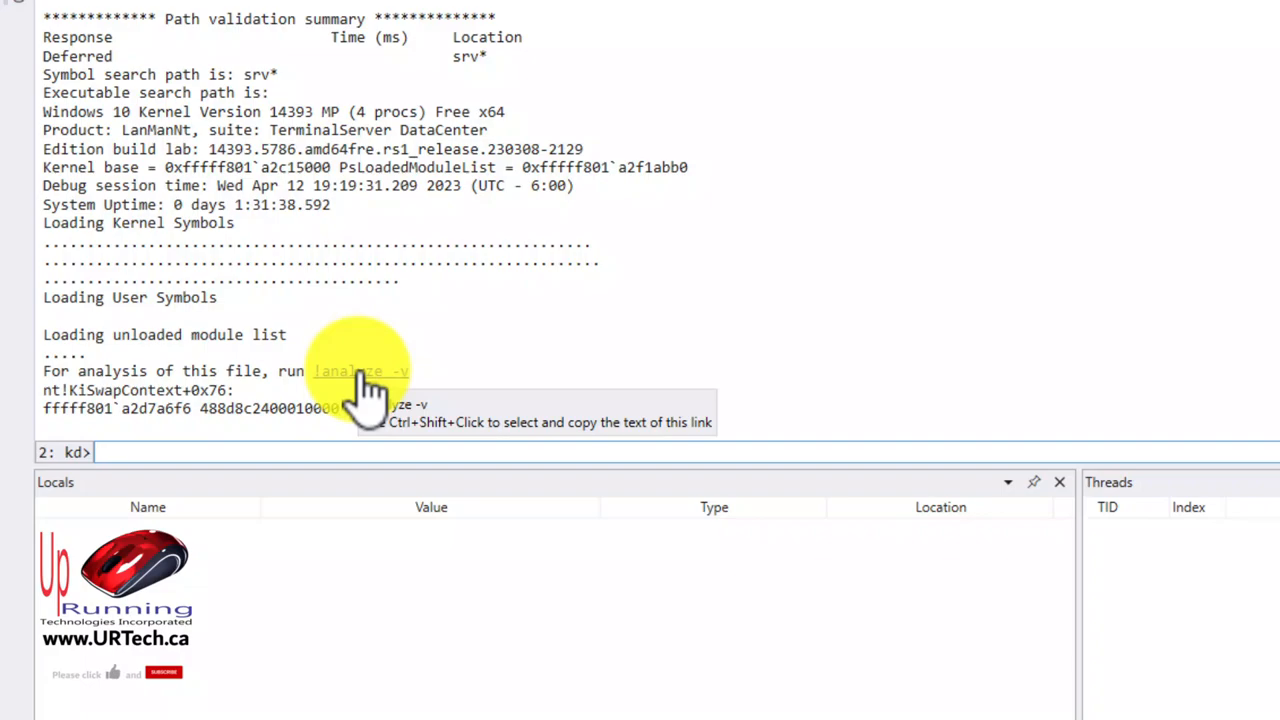
Step: Run !analyze -v on the dump, revealing DRIVER_POWER_STATE_FAILURE (9f)
{"action": "left_click", "coordinate": [360, 371]}
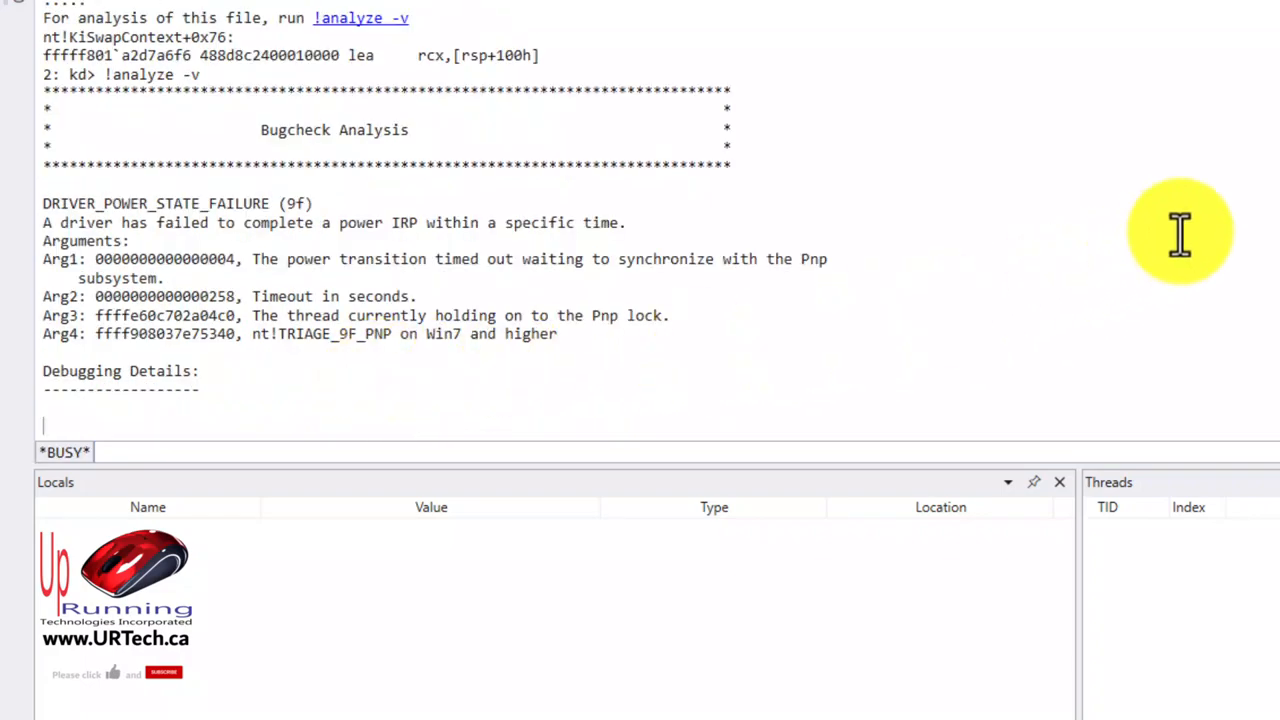
{"action": "mouse_move", "coordinate": [1197, 222]}
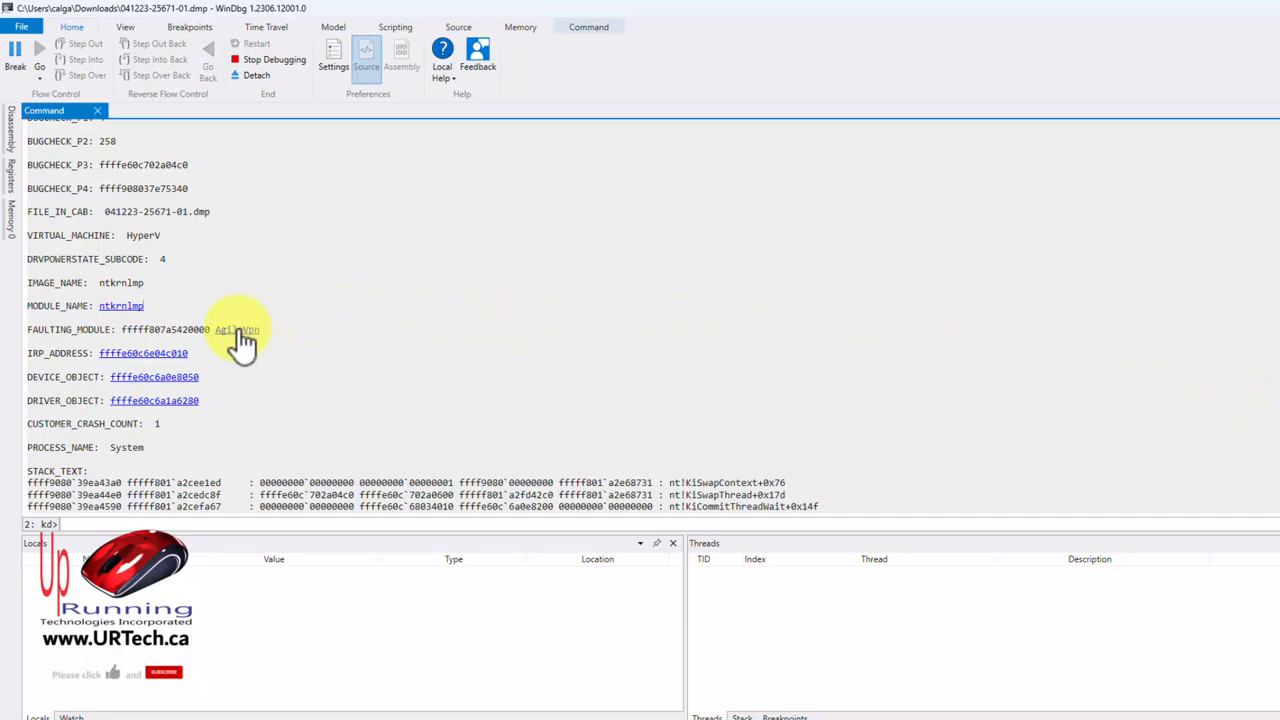
{"action": "mouse_move", "coordinate": [237, 329]}
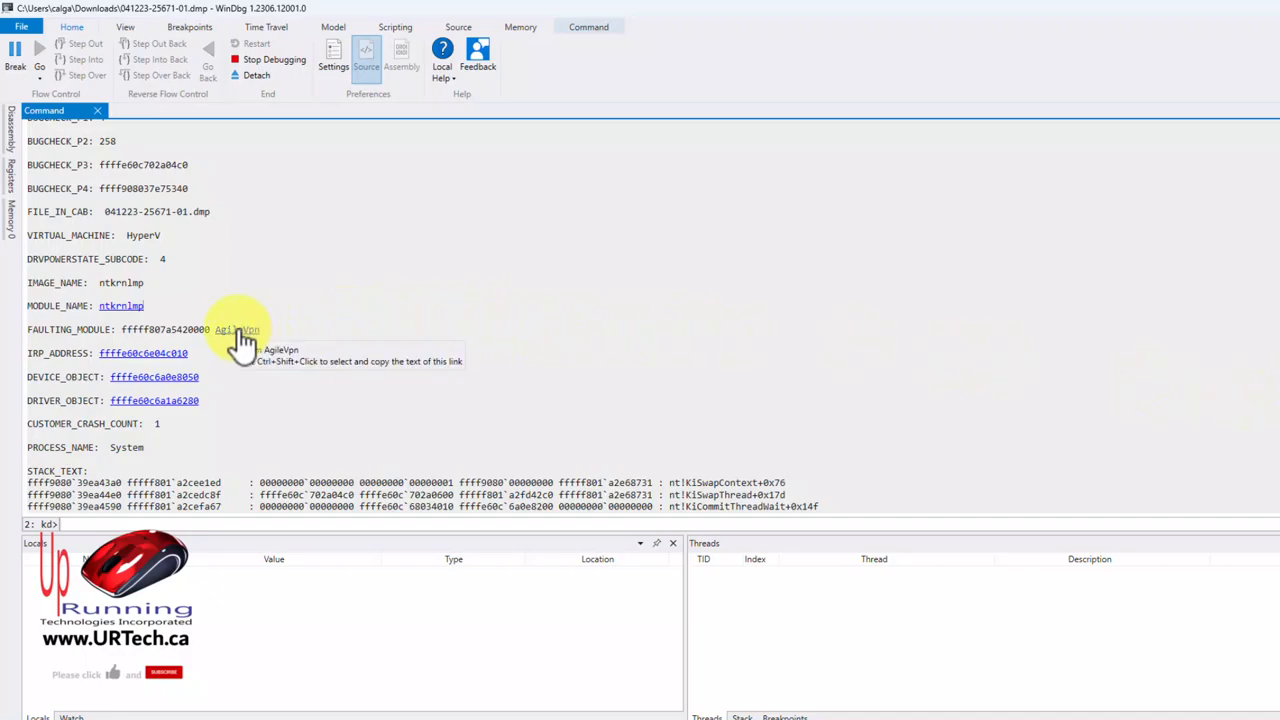
Step: Run lmvm AgileVpn from the FAULTING_MODULE link to view the driver's details
{"action": "left_click", "coordinate": [237, 329]}
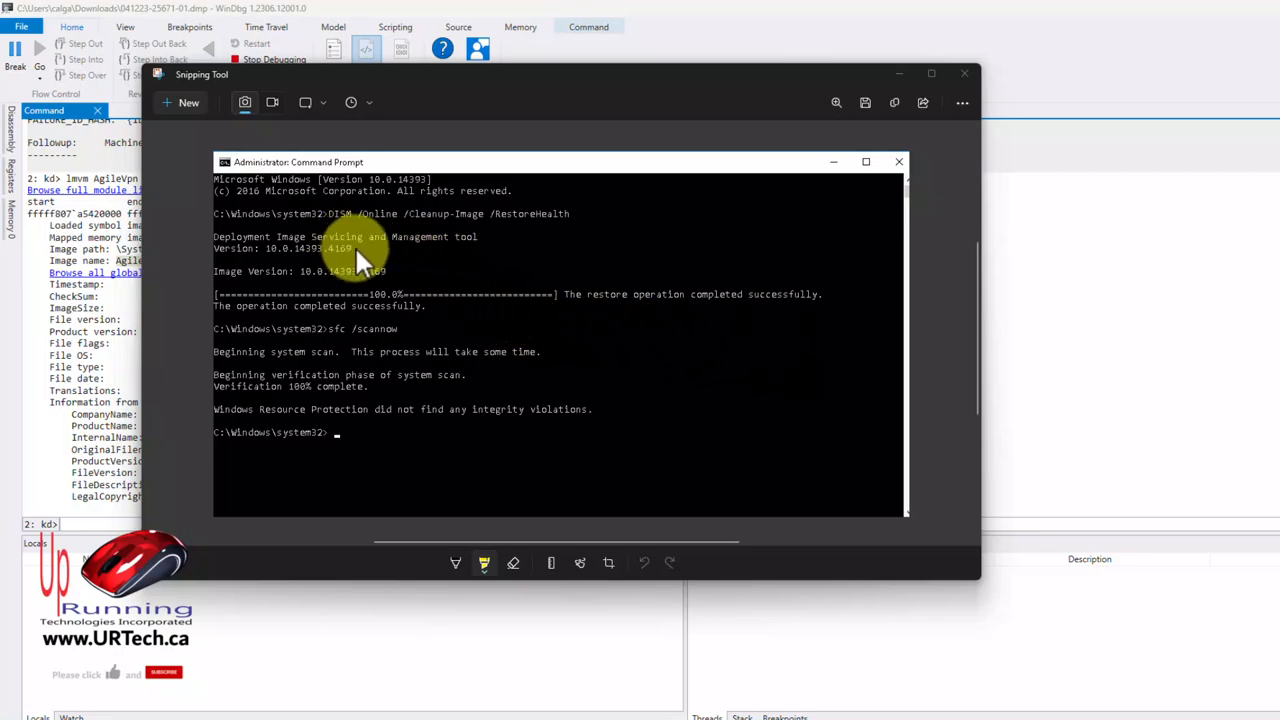
{"action": "mouse_move", "coordinate": [345, 230]}
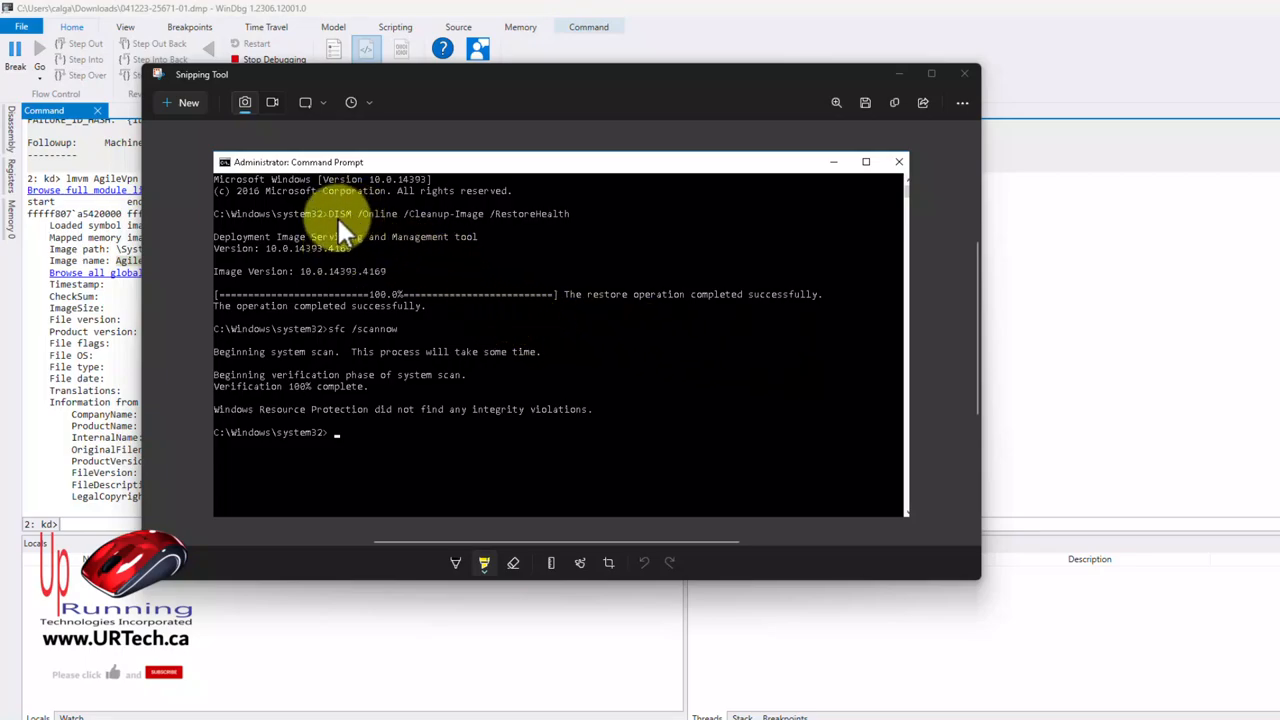
{"action": "mouse_move", "coordinate": [350, 230]}
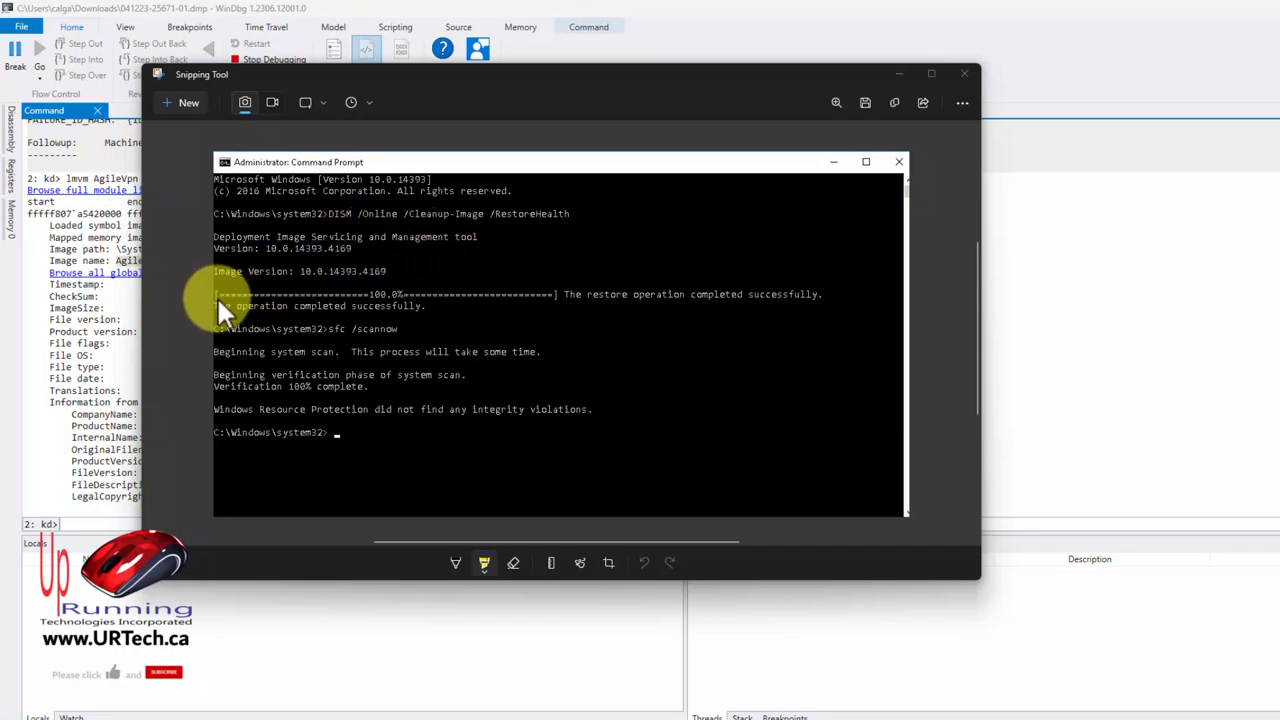
{"action": "mouse_move", "coordinate": [330, 350]}
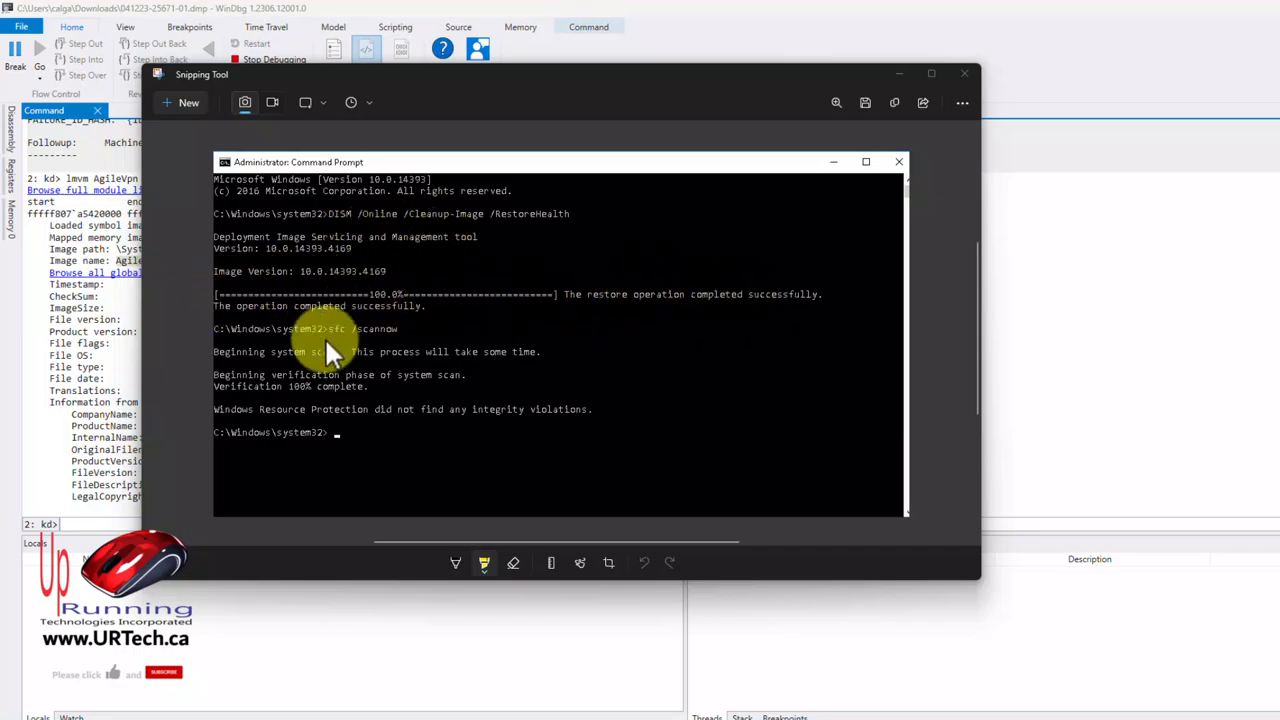
{"action": "mouse_move", "coordinate": [530, 305]}
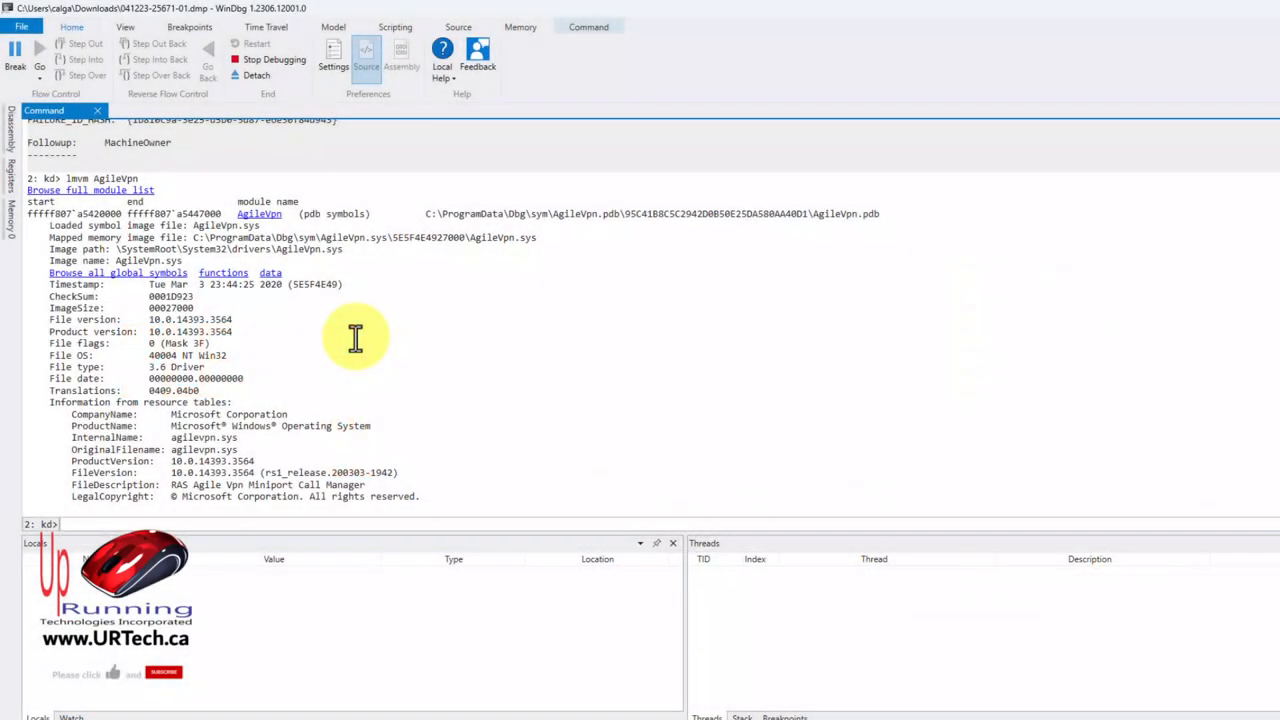
{"action": "mouse_move", "coordinate": [719, 305]}
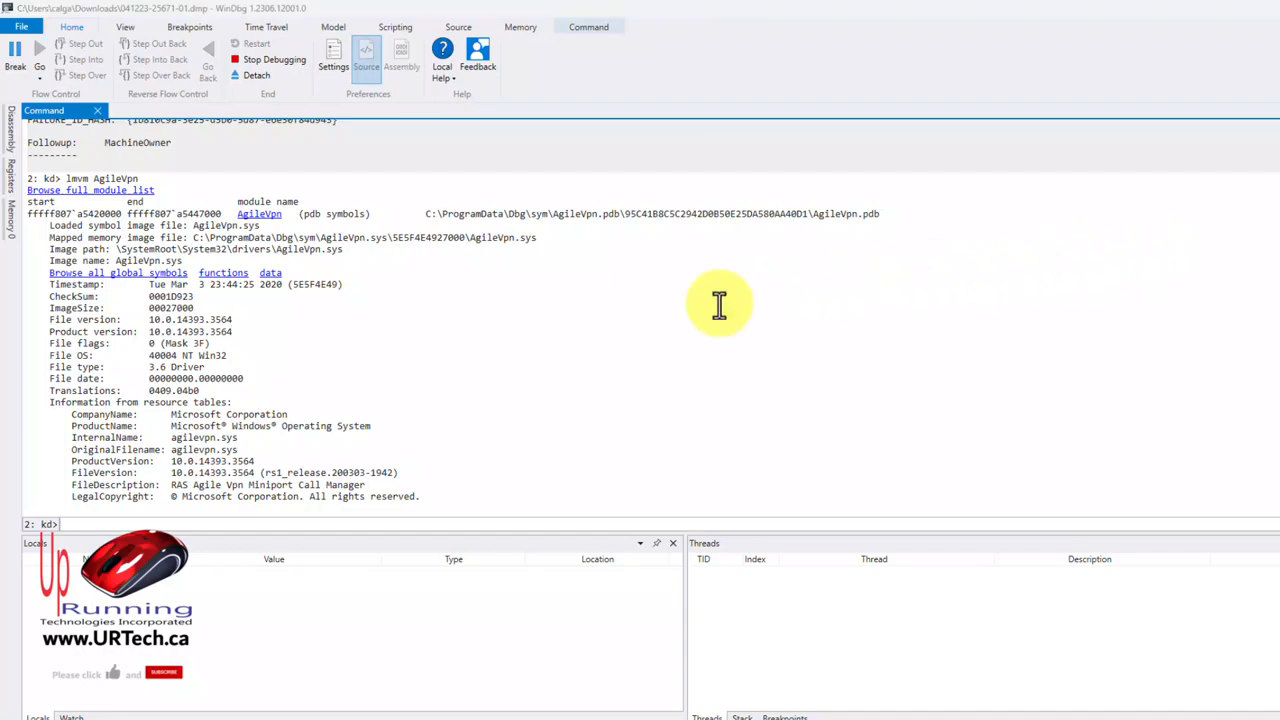